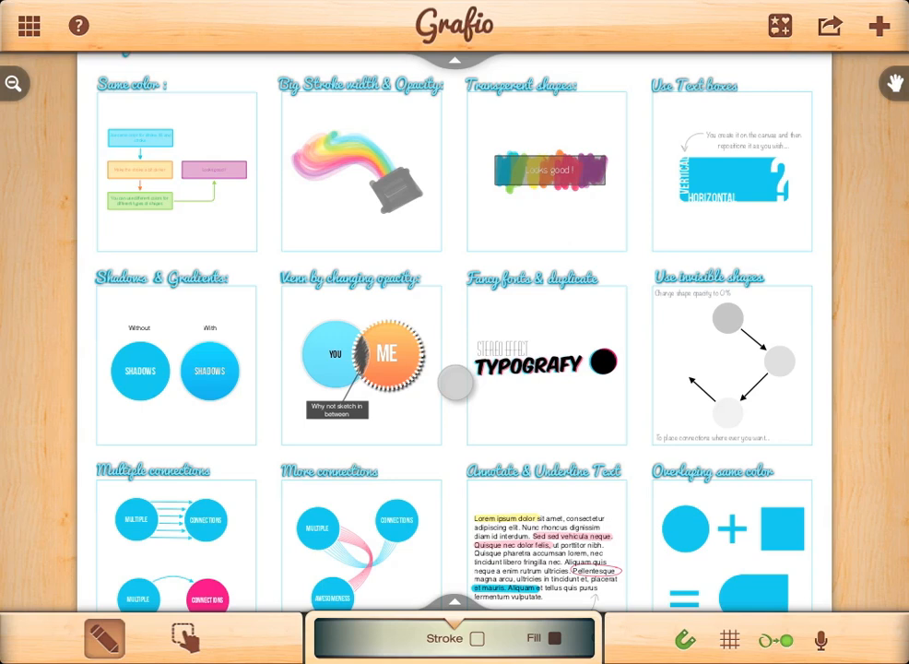
Create a new empty document from the top-right + menu
left_click(878, 26)
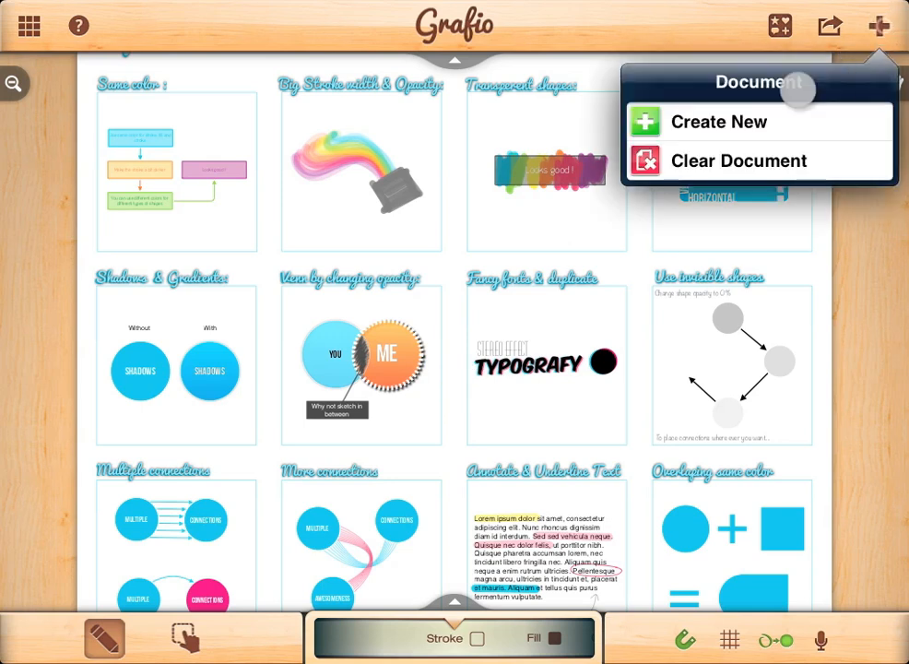
left_click(720, 122)
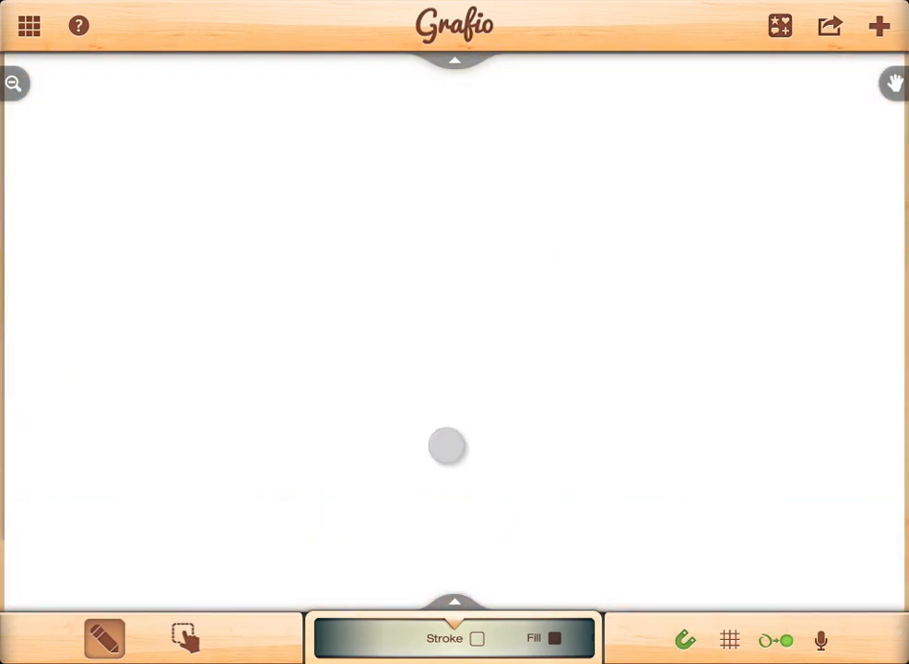
Show the Text category in the drawing property settings for new shapes
left_click(454, 601)
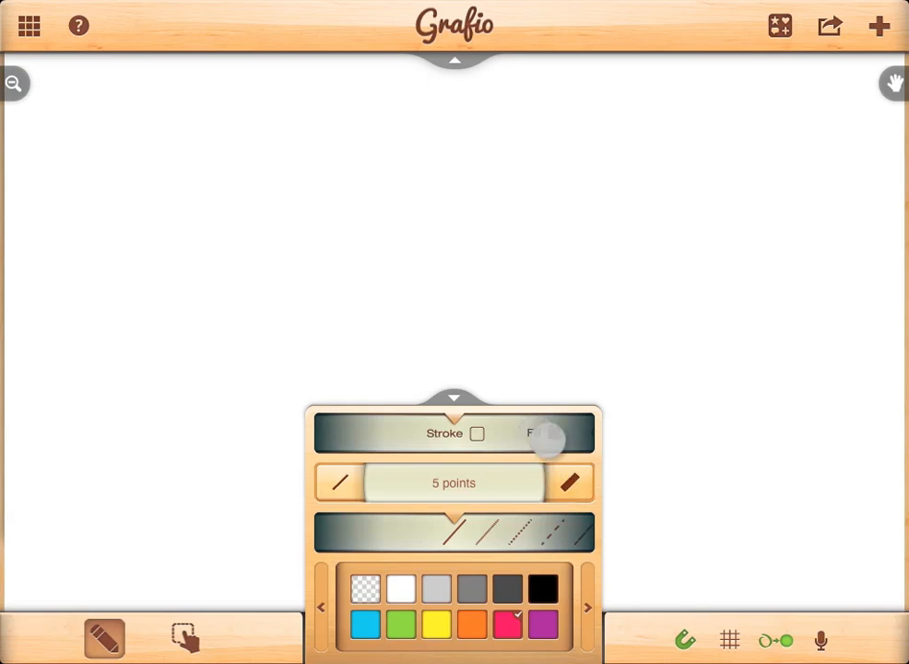
left_click_drag(544, 443, 331, 444)
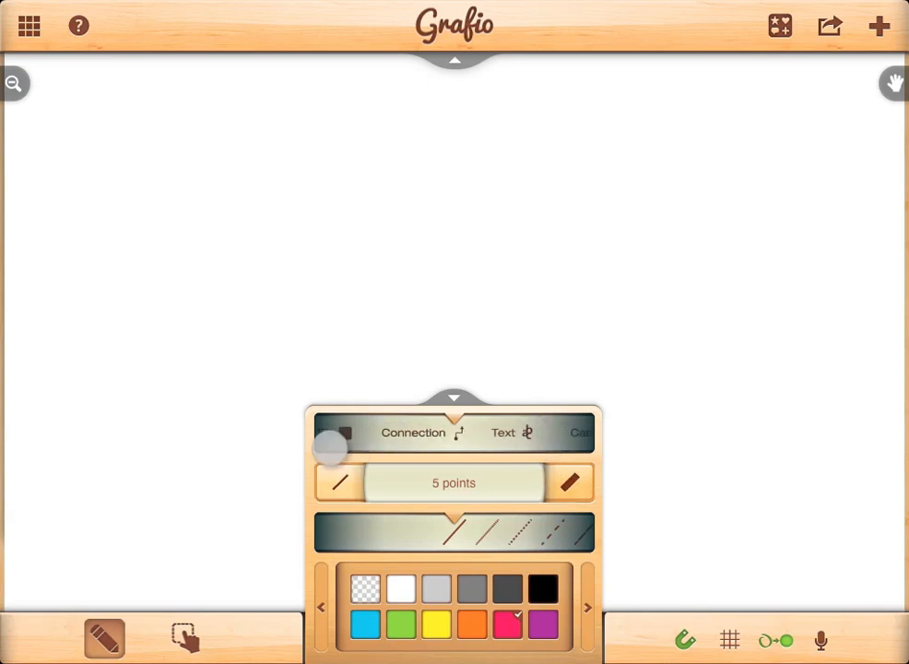
left_click(503, 432)
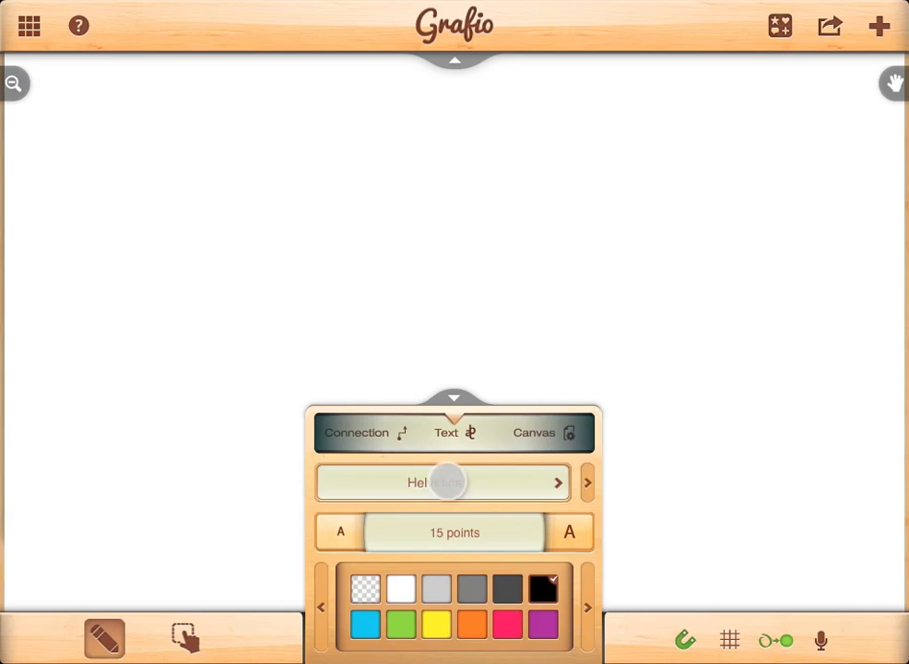
Choose Bebas Neue from the font list and enlarge the preset text to 17 points
left_click(443, 483)
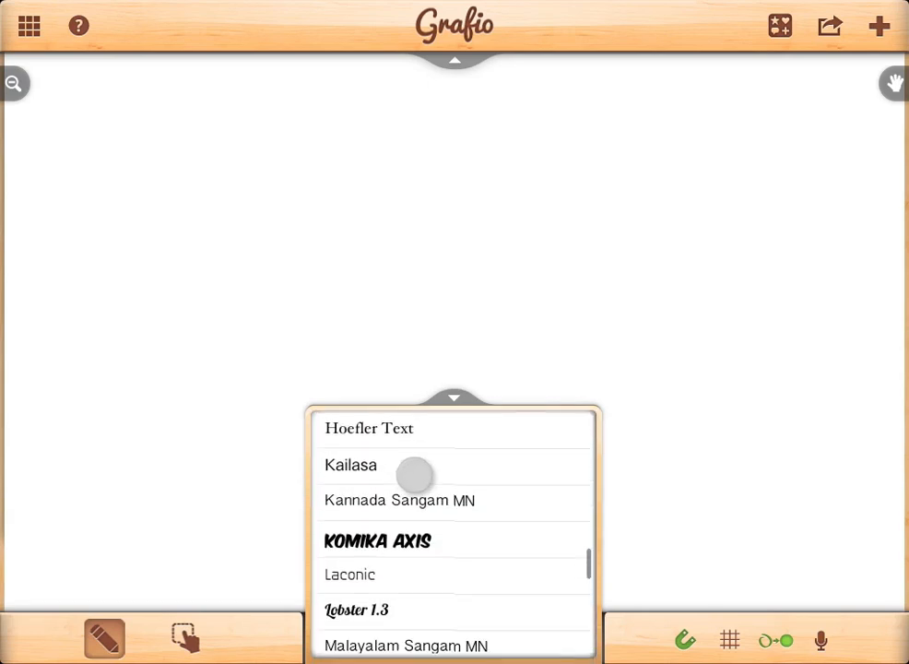
scroll("up", 3)
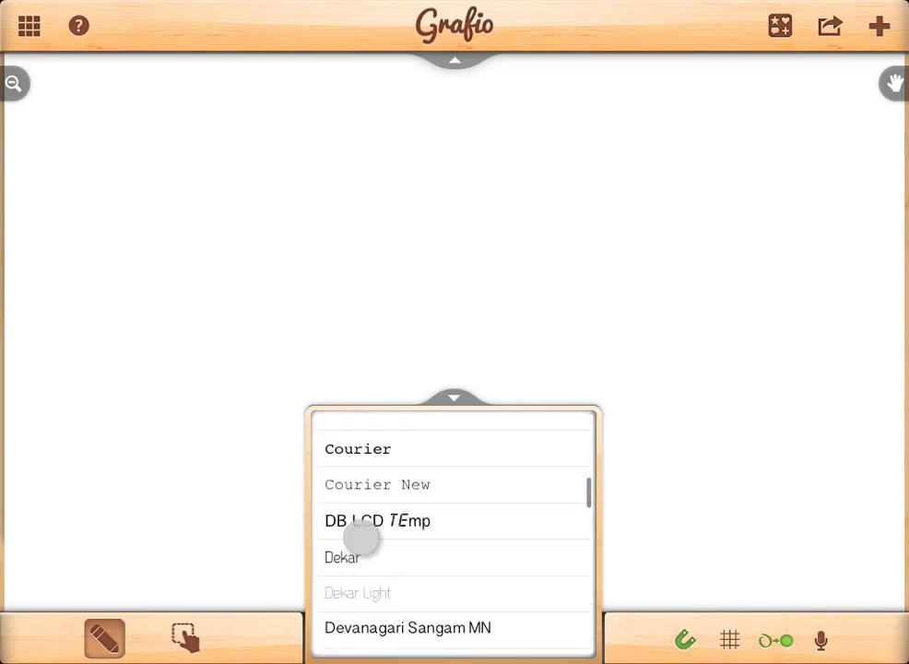
scroll("up", 3)
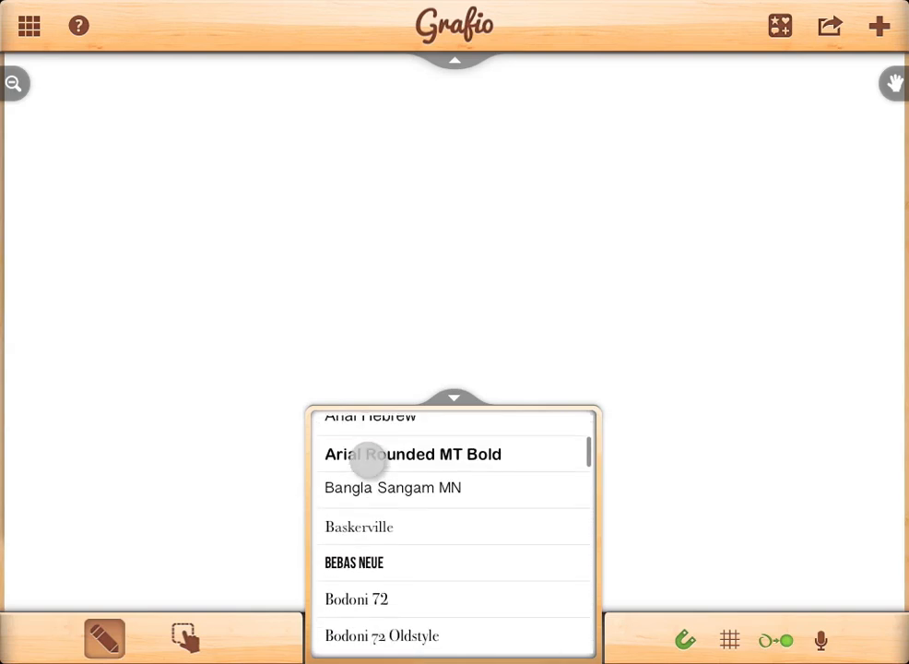
left_click(354, 562)
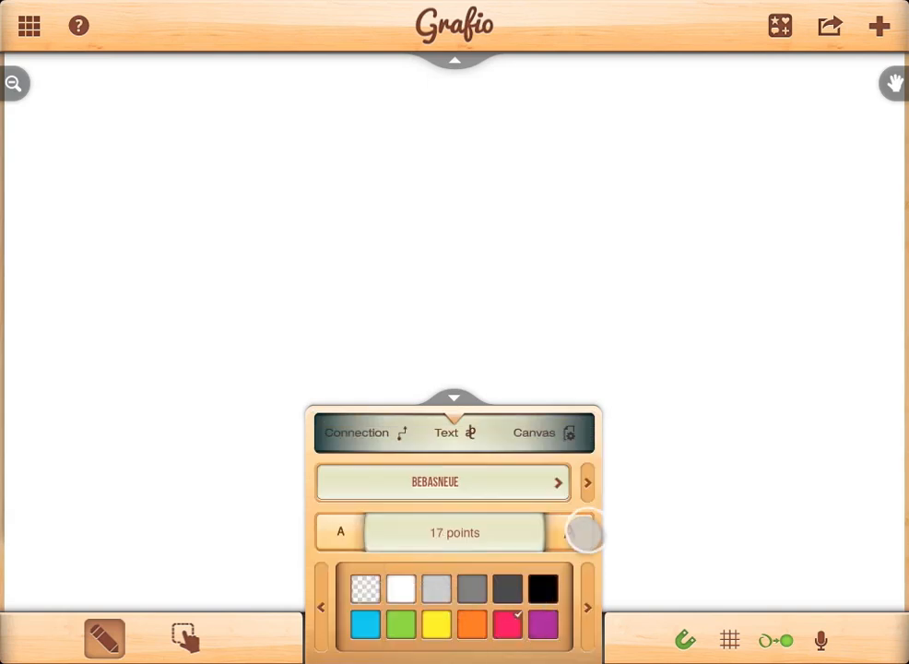
left_click_drag(583, 533, 583, 537)
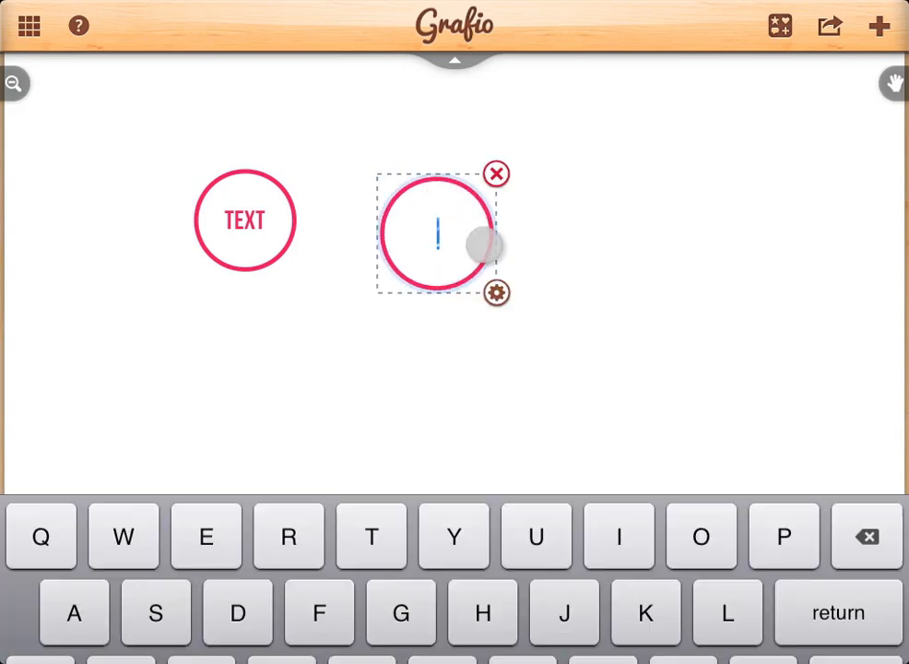
Label the pink circles TEXT and return to the document collection
type("TEXT")
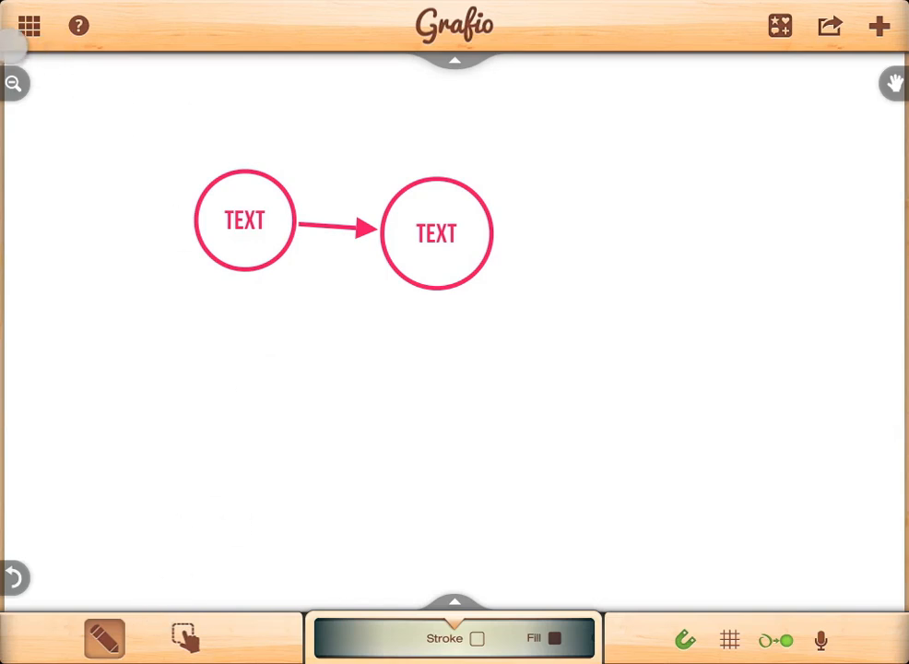
left_click(29, 26)
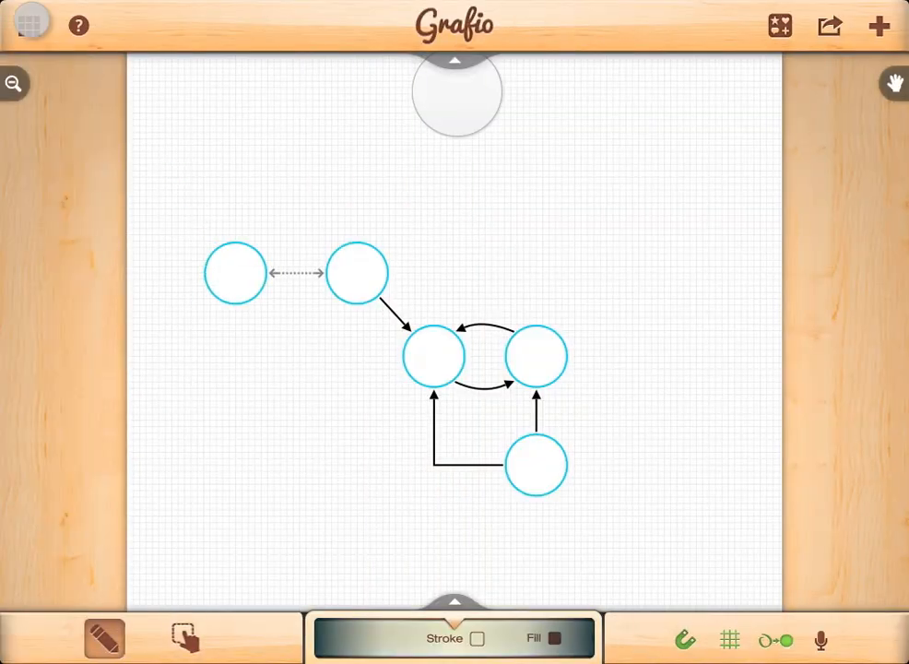
Reopen the untitled circles drawing from Docs and sketch a pink oval below the circles
left_click(29, 26)
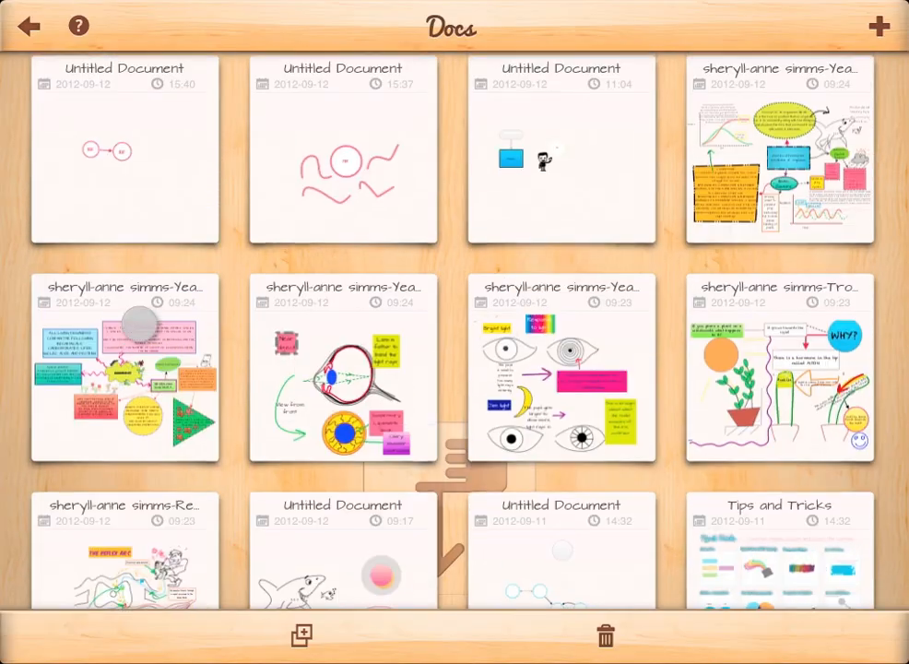
left_click(124, 149)
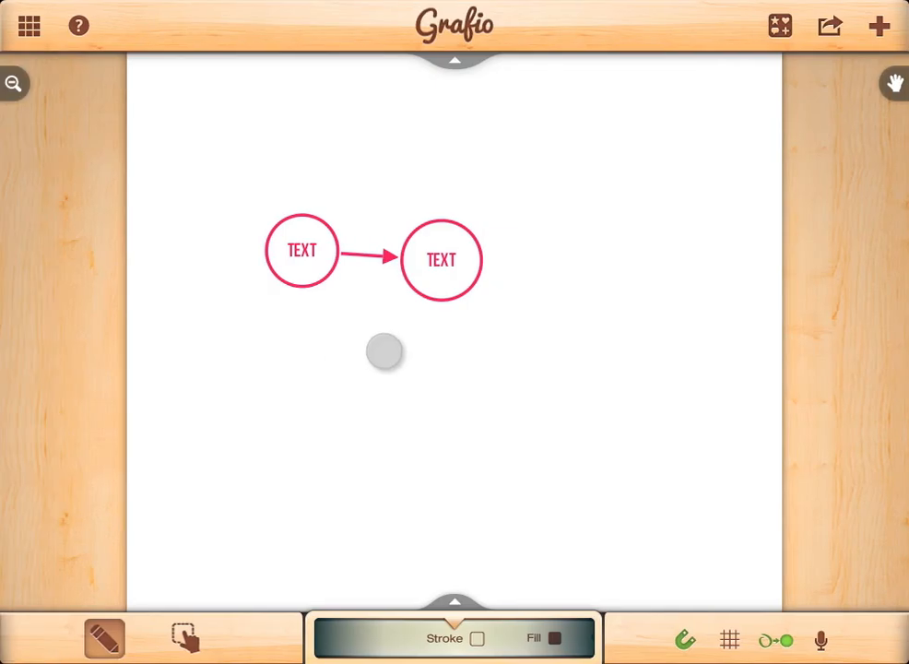
left_click_drag(384, 352, 343, 382)
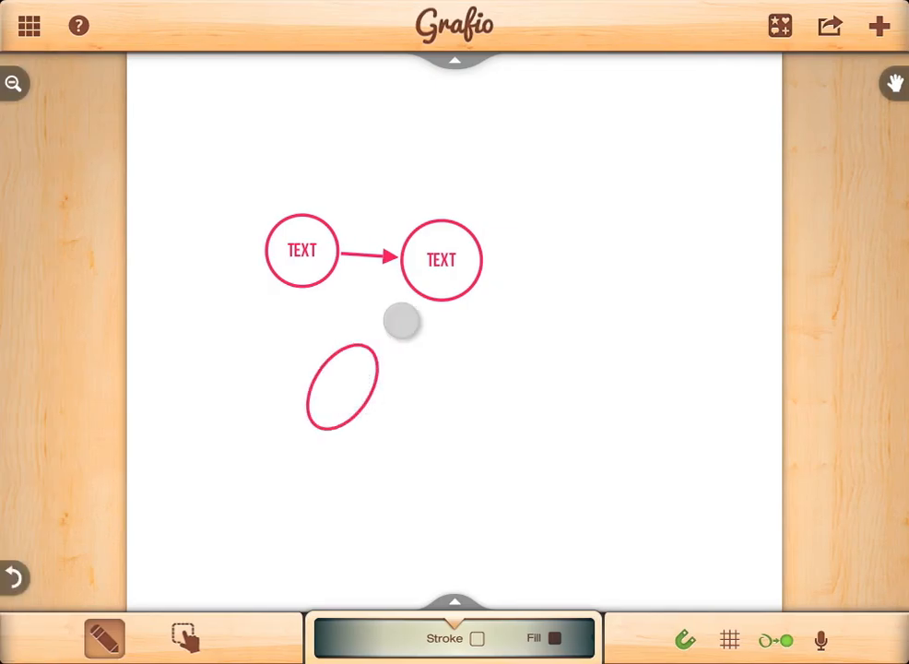